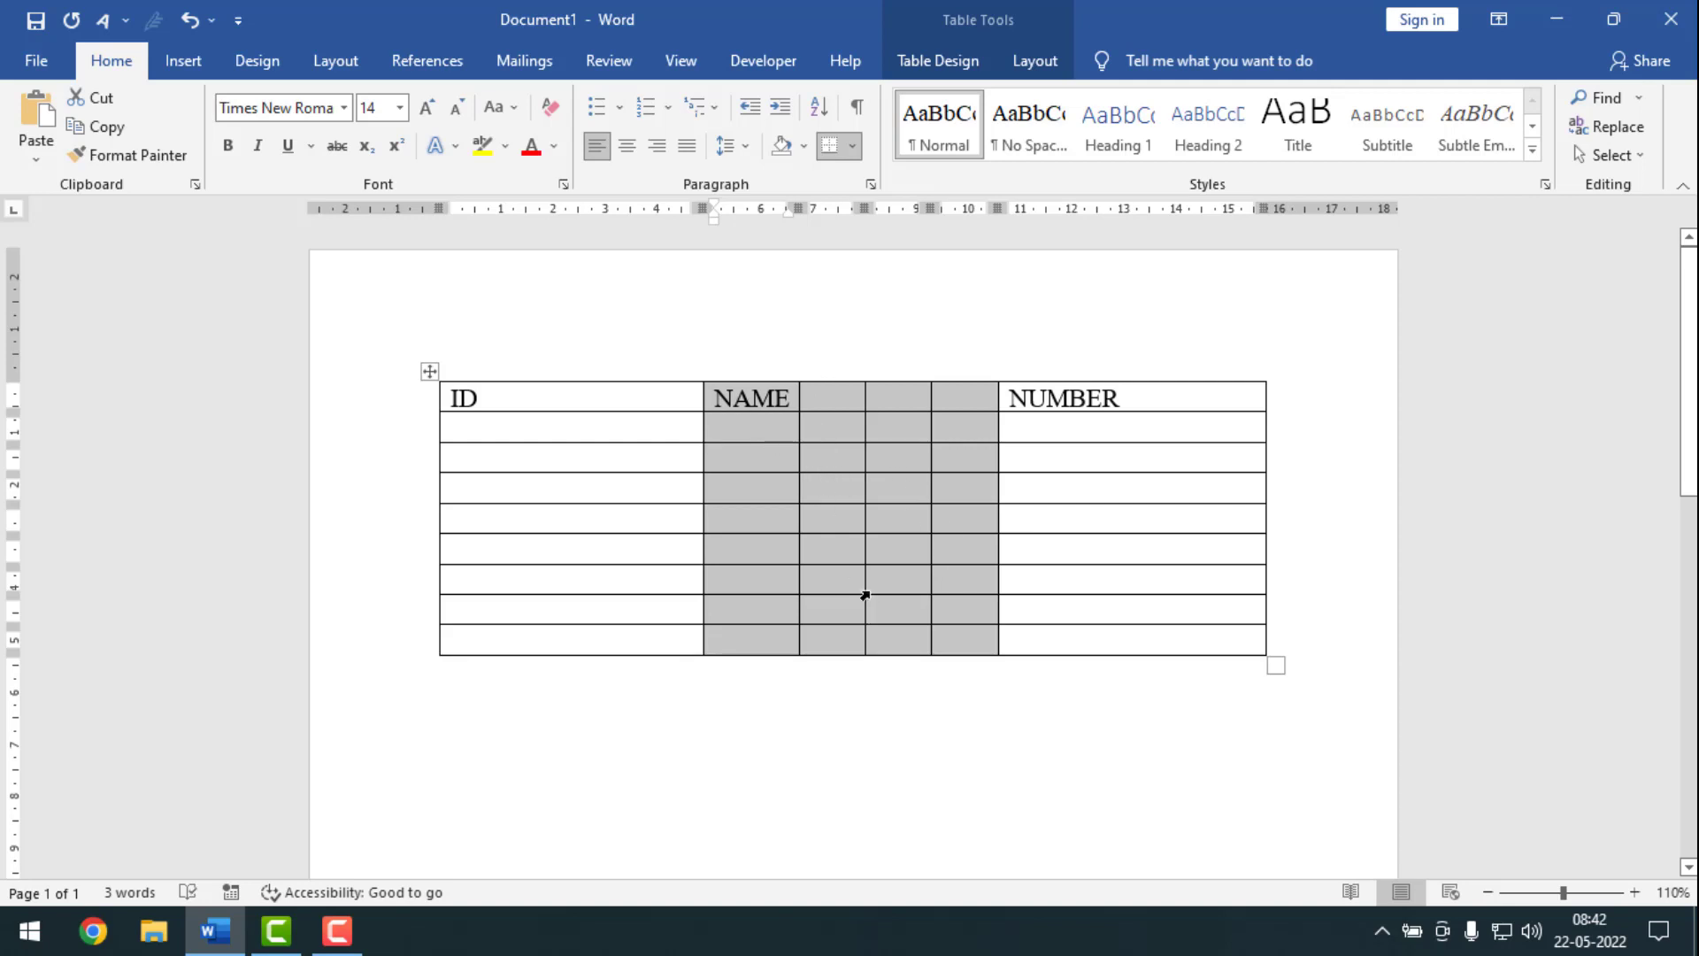
pyautogui.moveTo(930, 490)
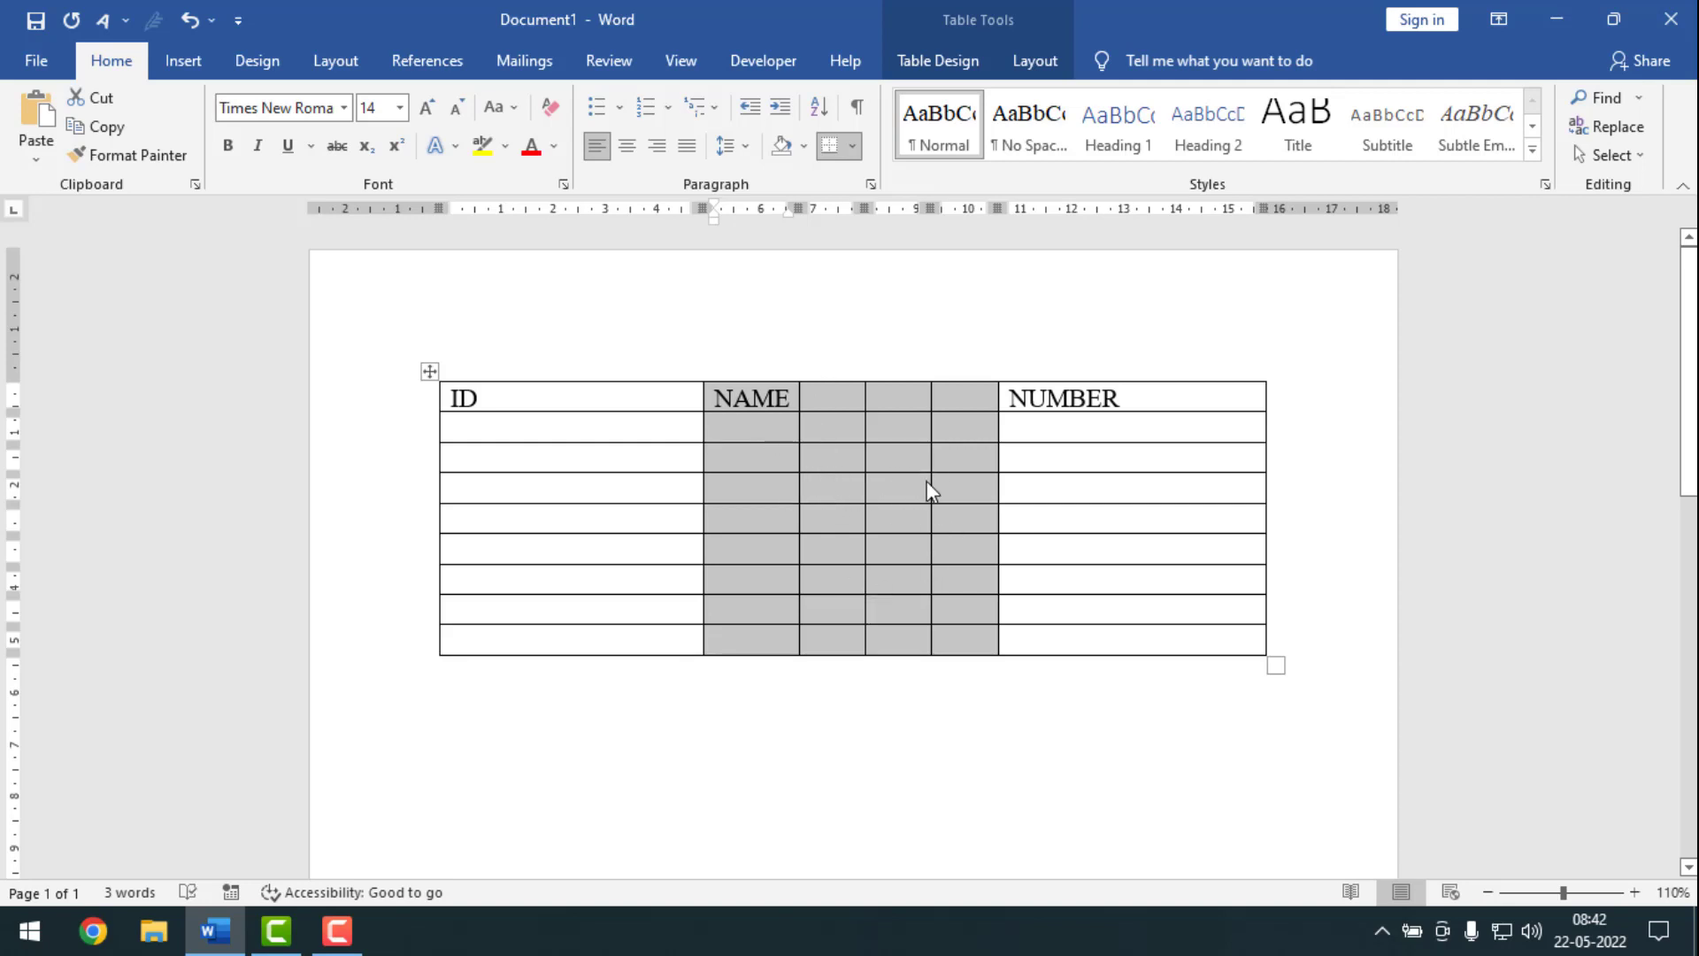
pyautogui.moveTo(822, 439)
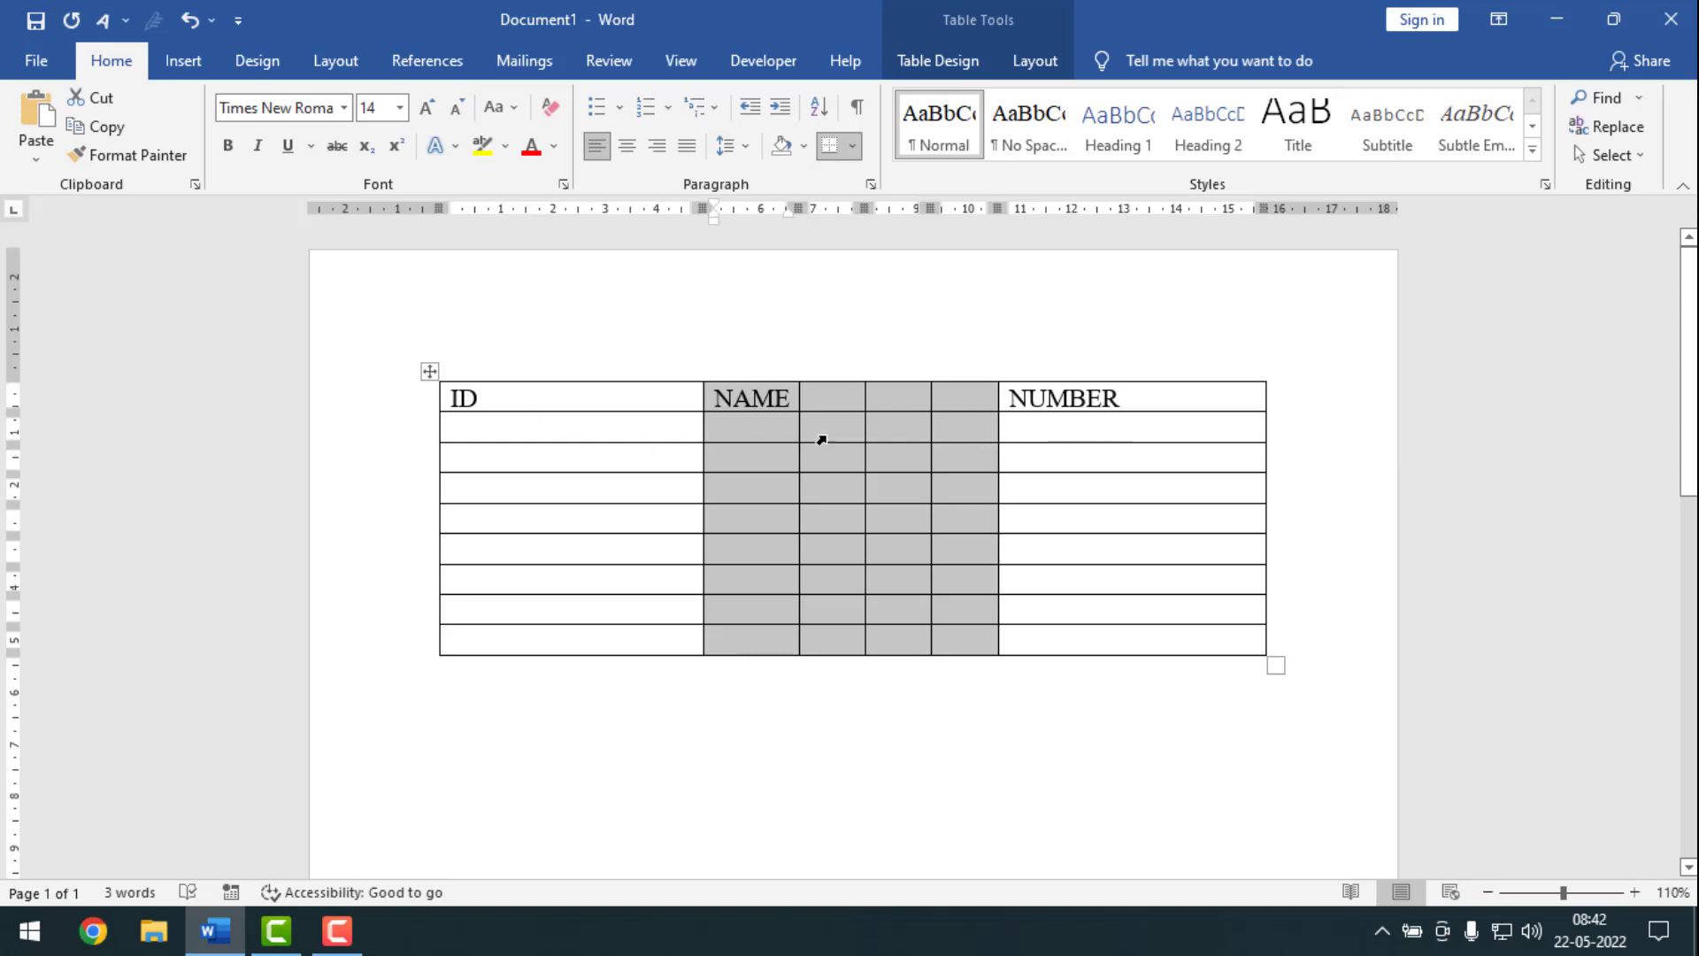
pyautogui.moveTo(786, 533)
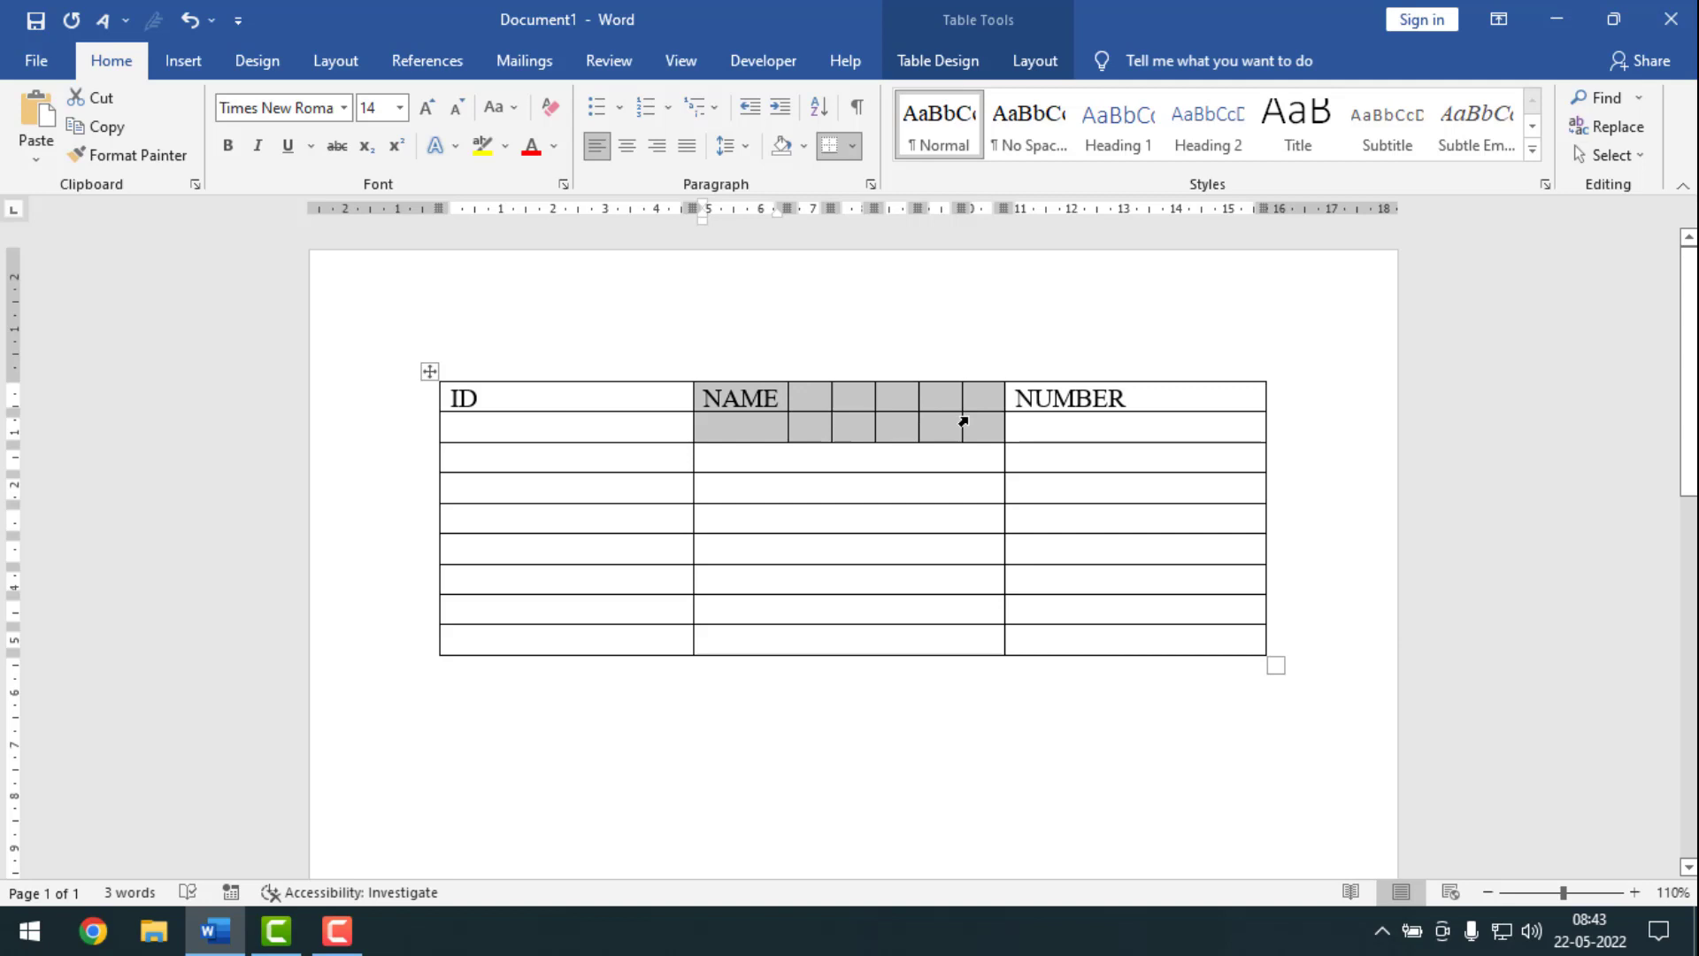
pyautogui.moveTo(743, 411)
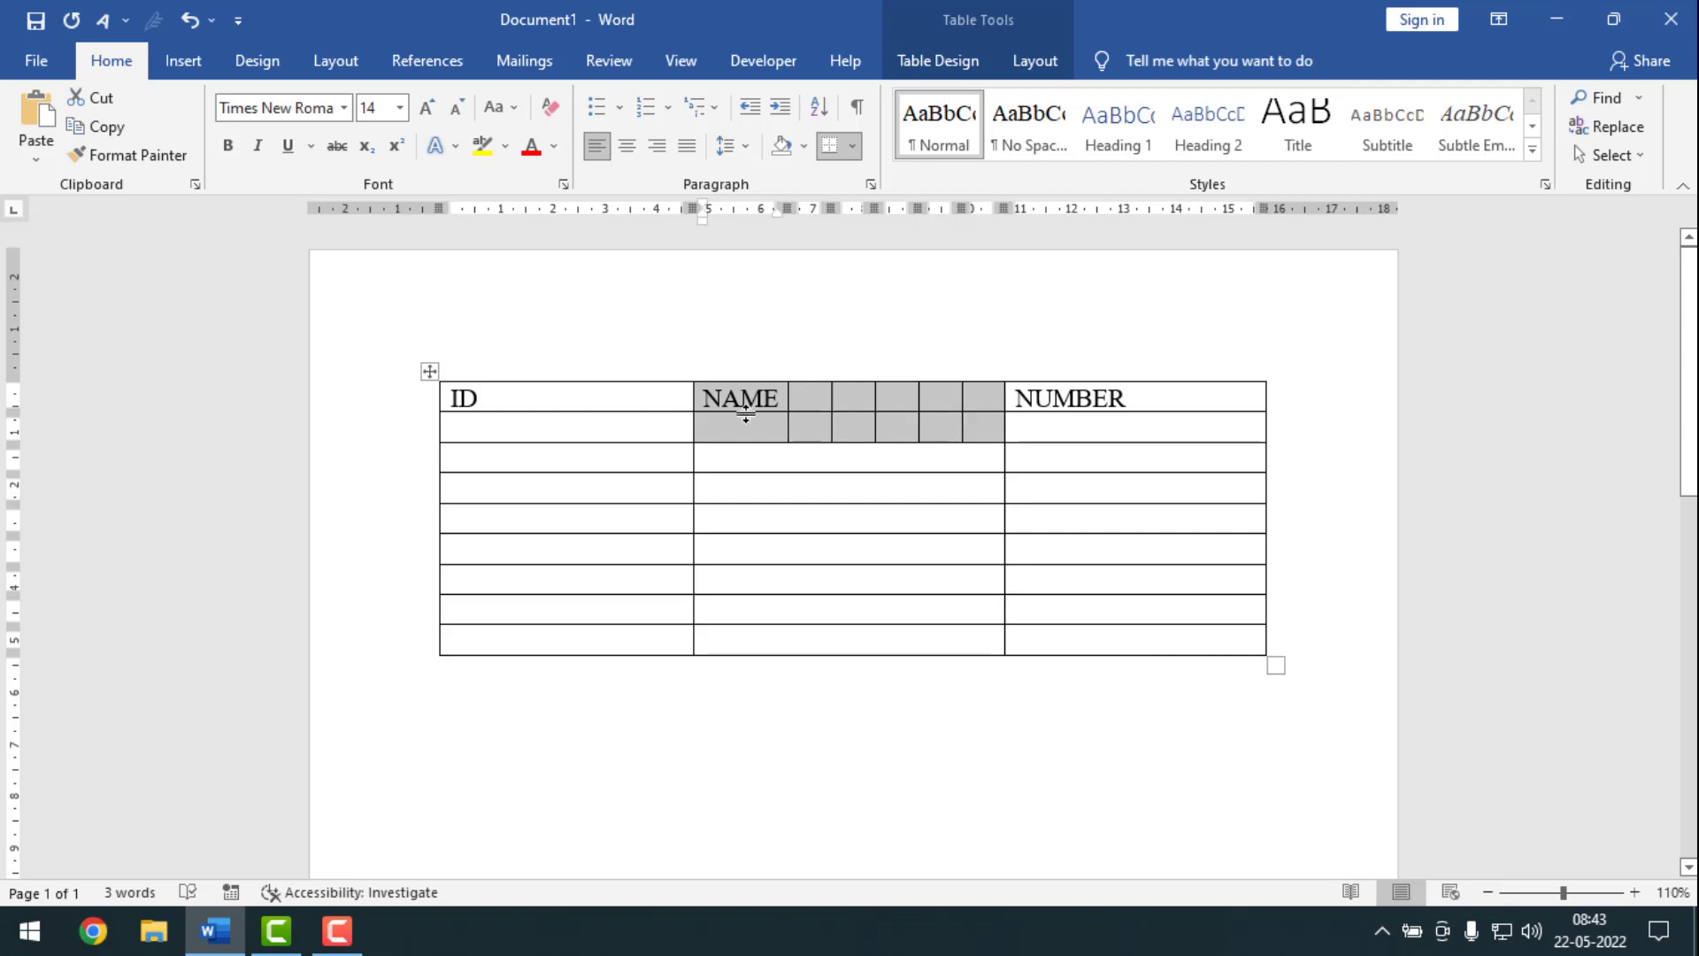
pyautogui.moveTo(827, 431)
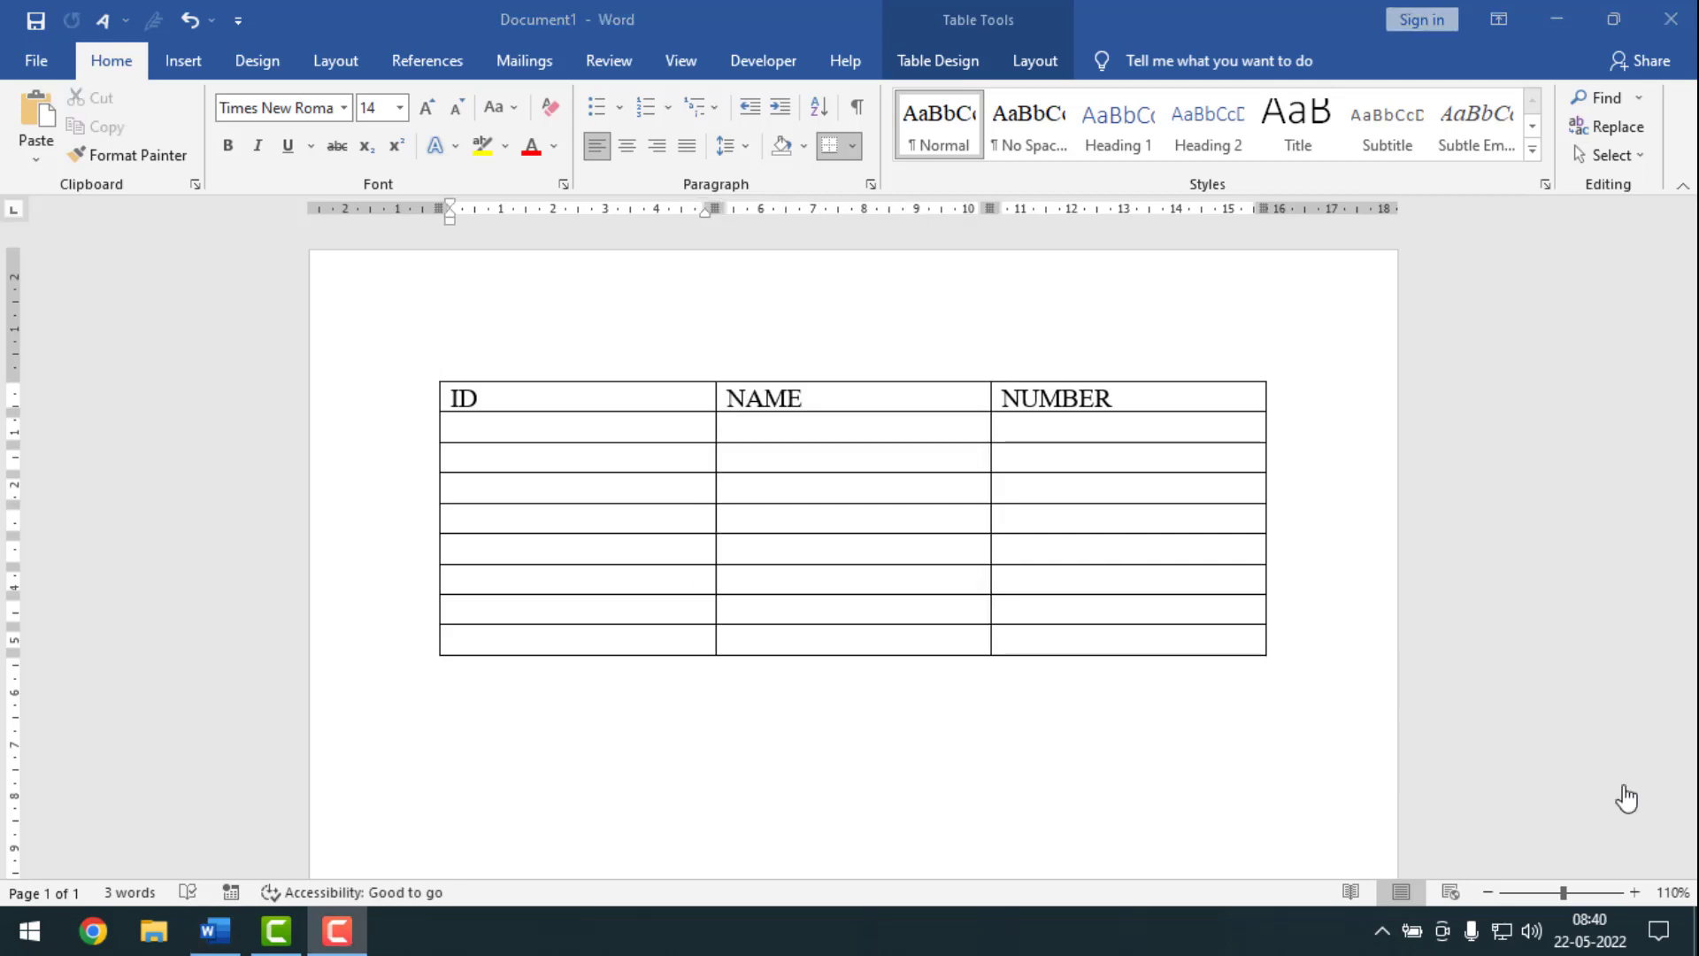
pyautogui.moveTo(841, 465)
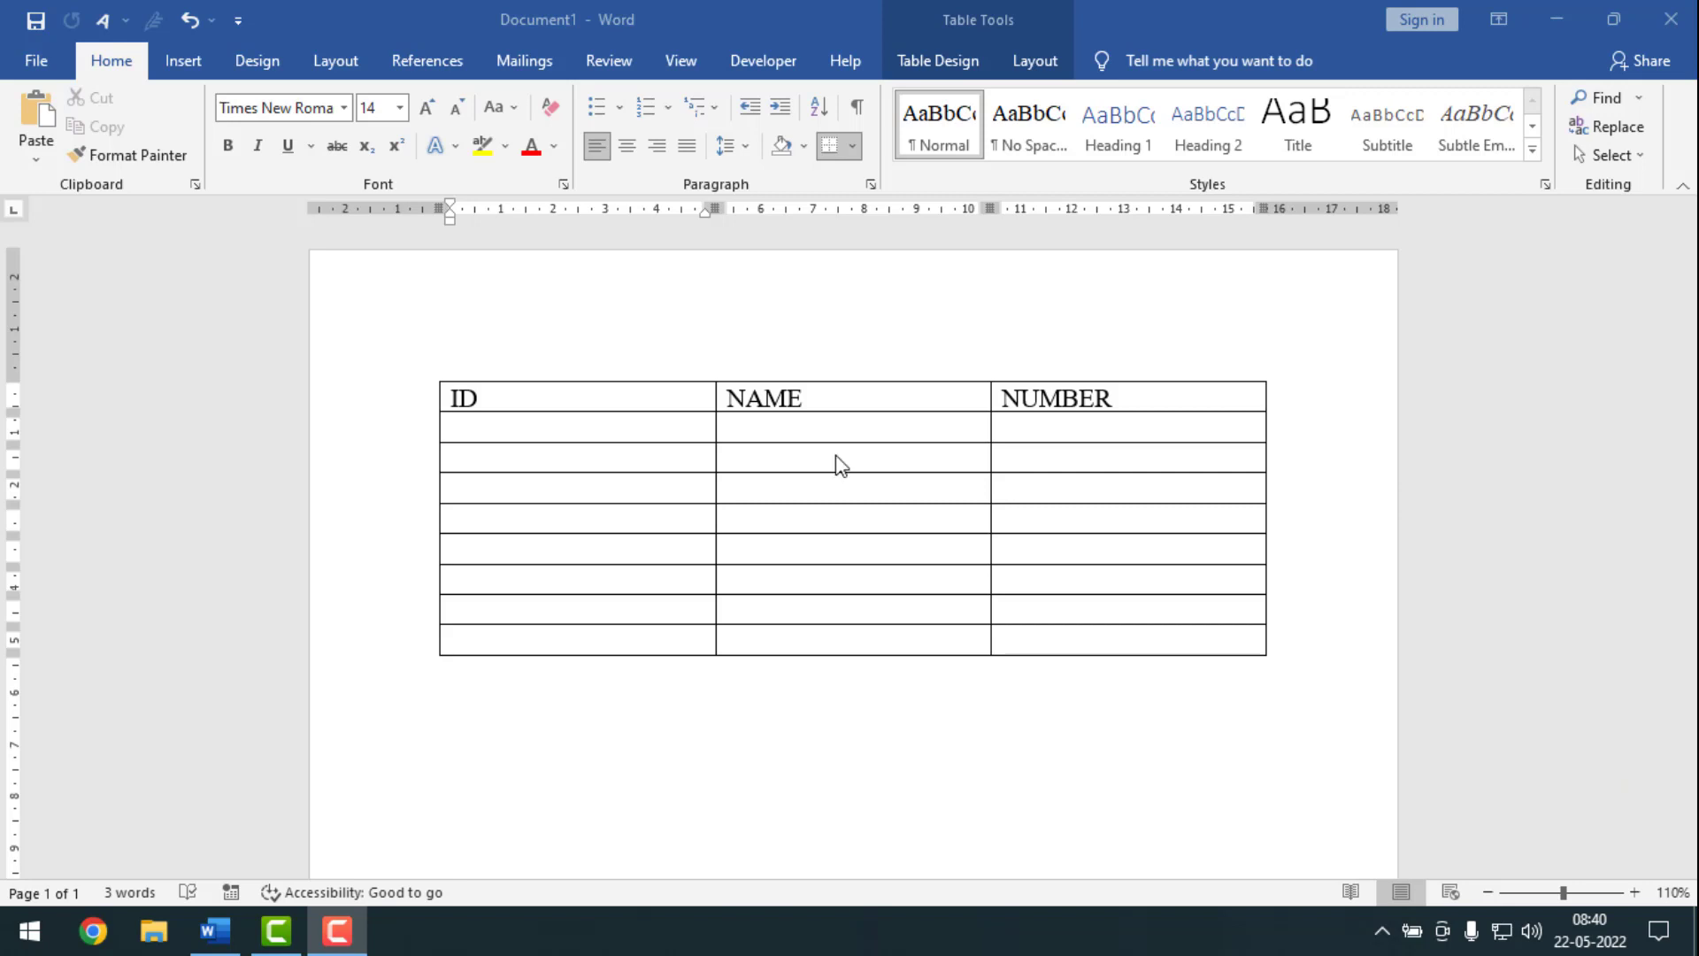
pyautogui.moveTo(845, 421)
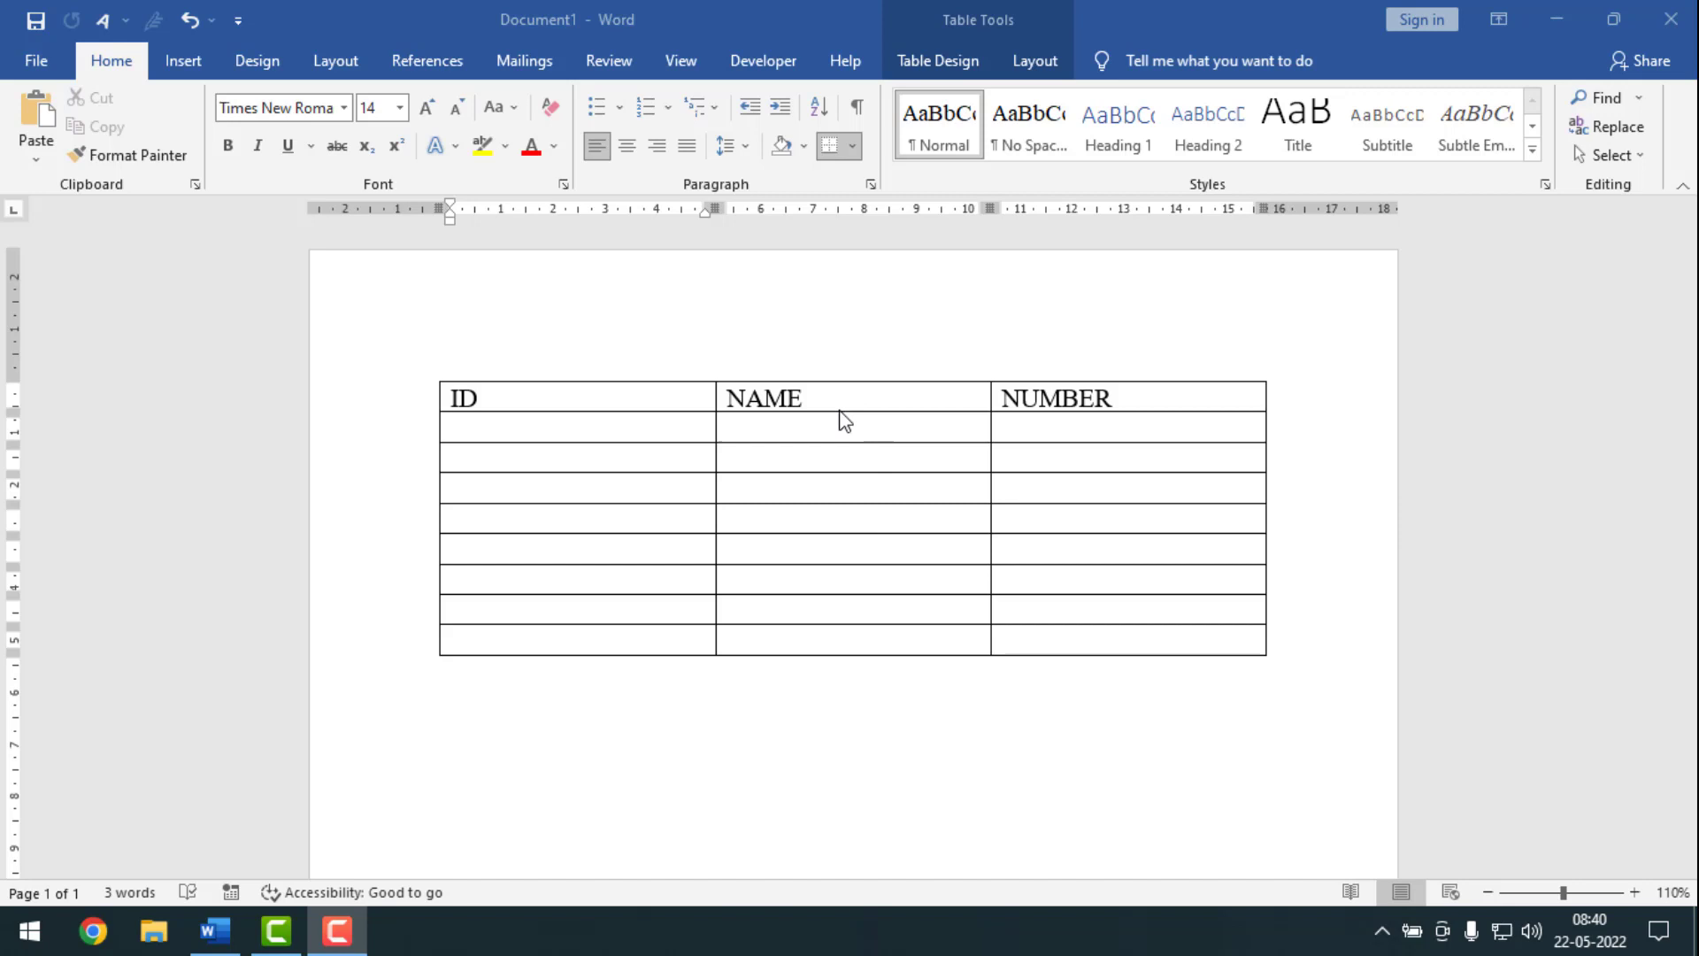
pyautogui.moveTo(861, 445)
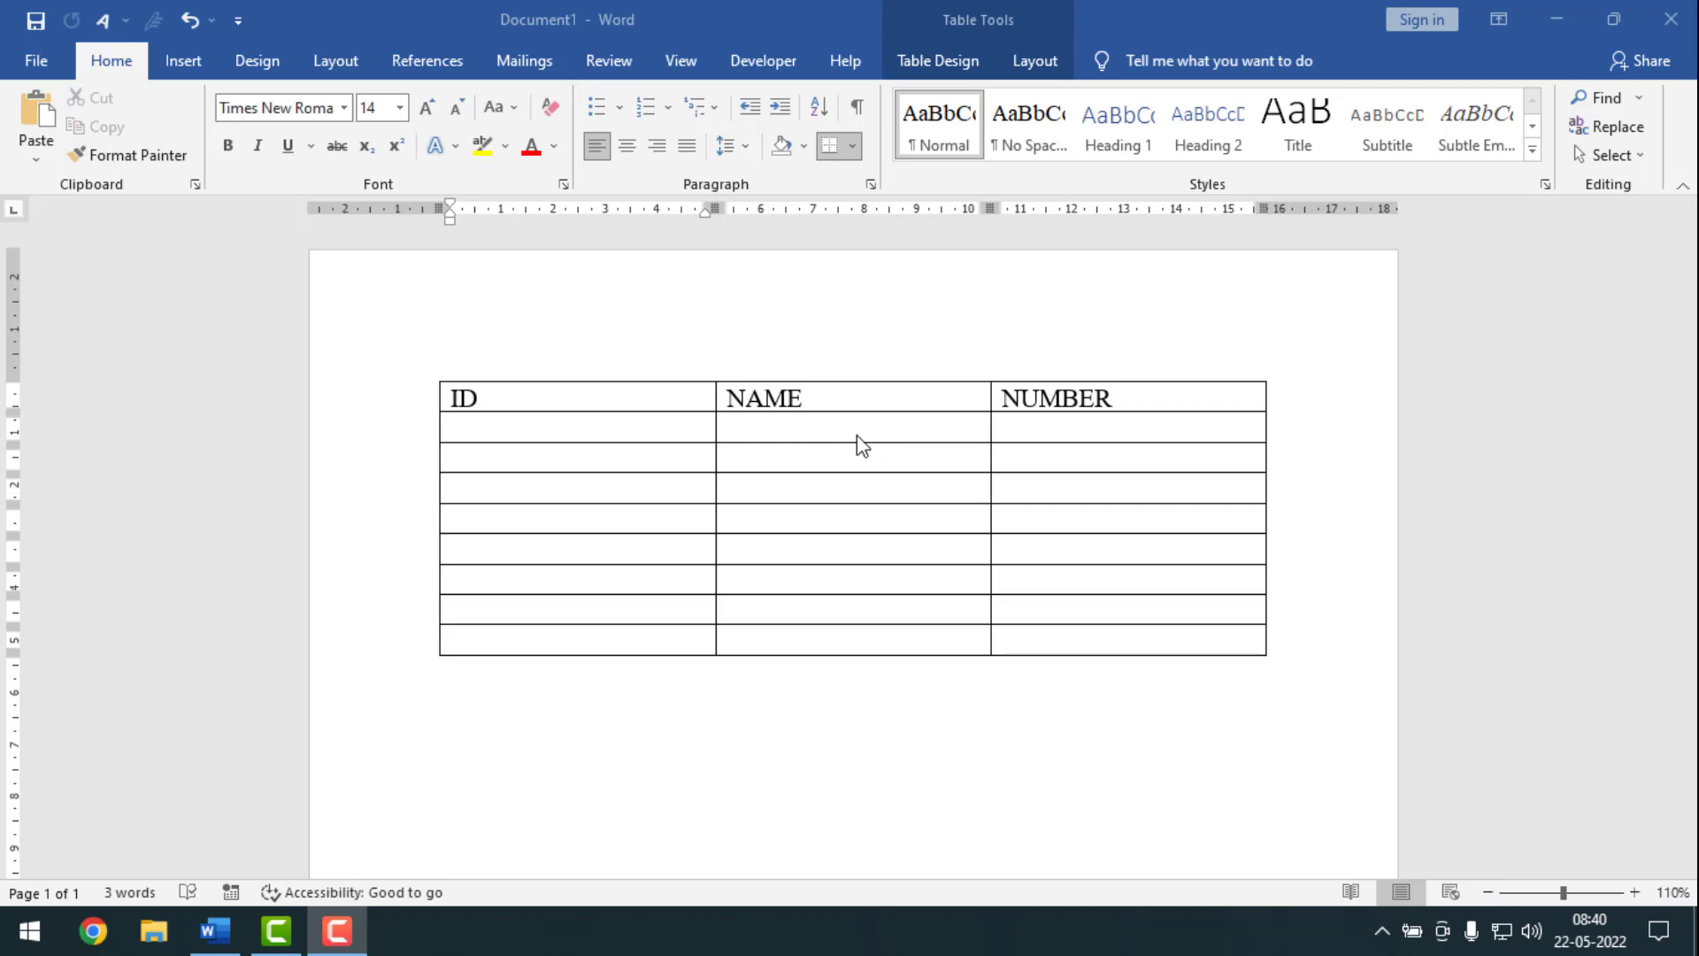
pyautogui.moveTo(855, 395)
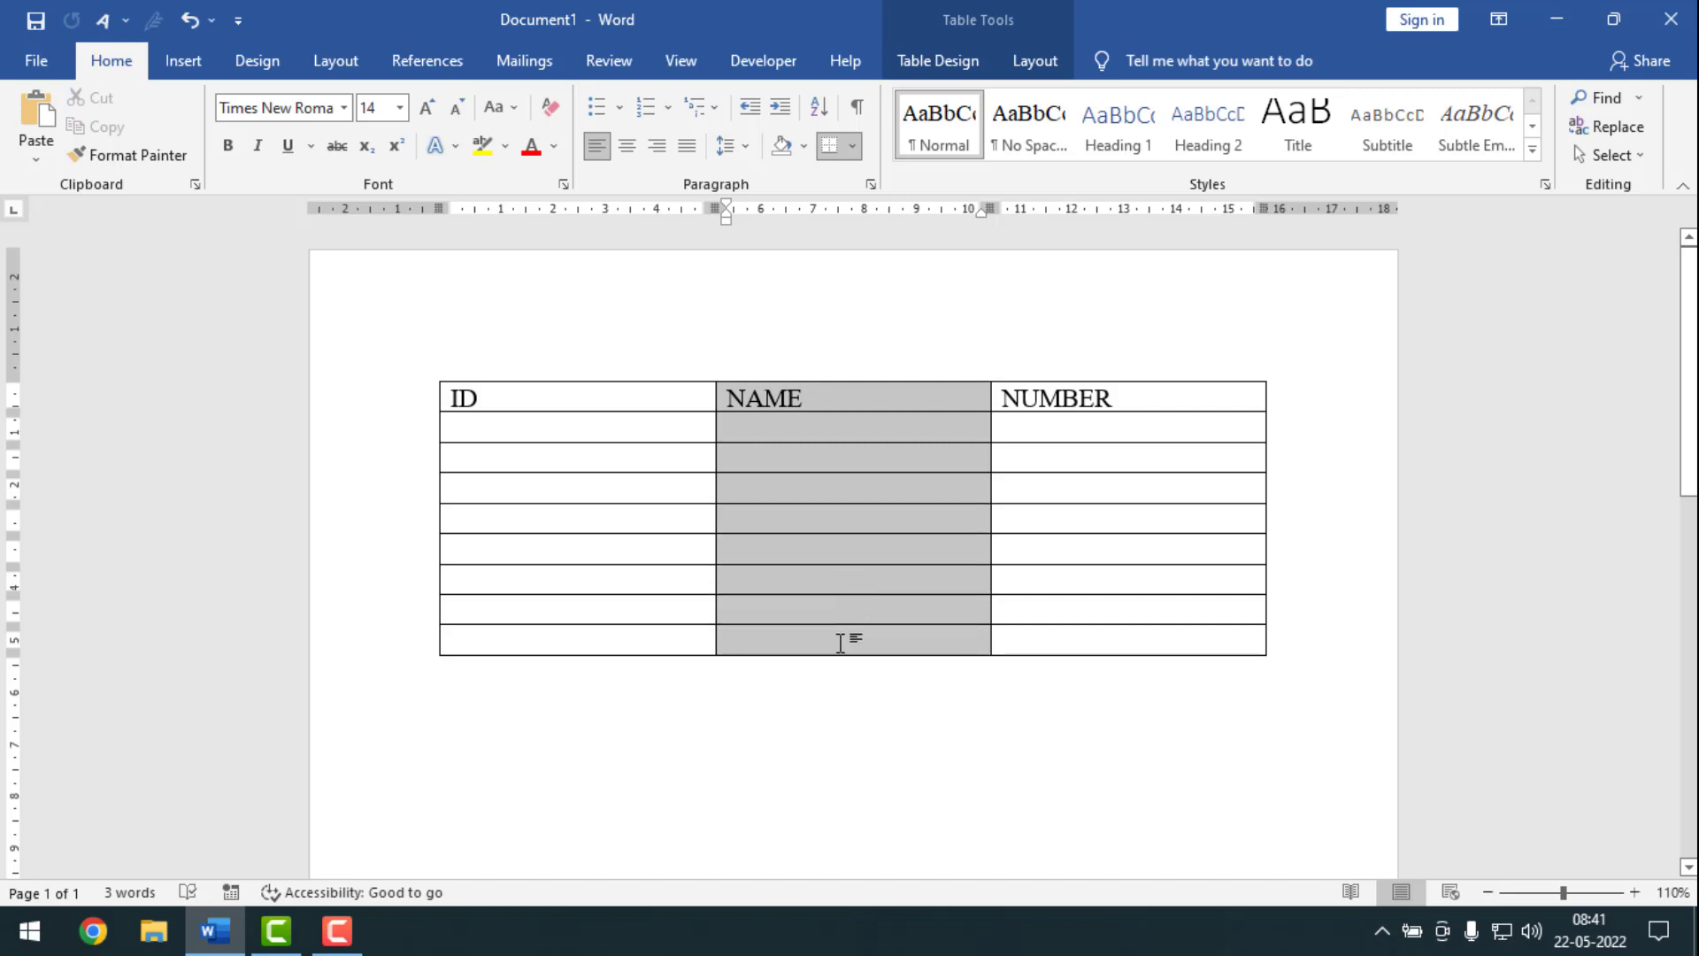
# - Split the NAME column into 4 columns using Split Cells (Alt+A, P)
pyautogui.rightClick(846, 639)
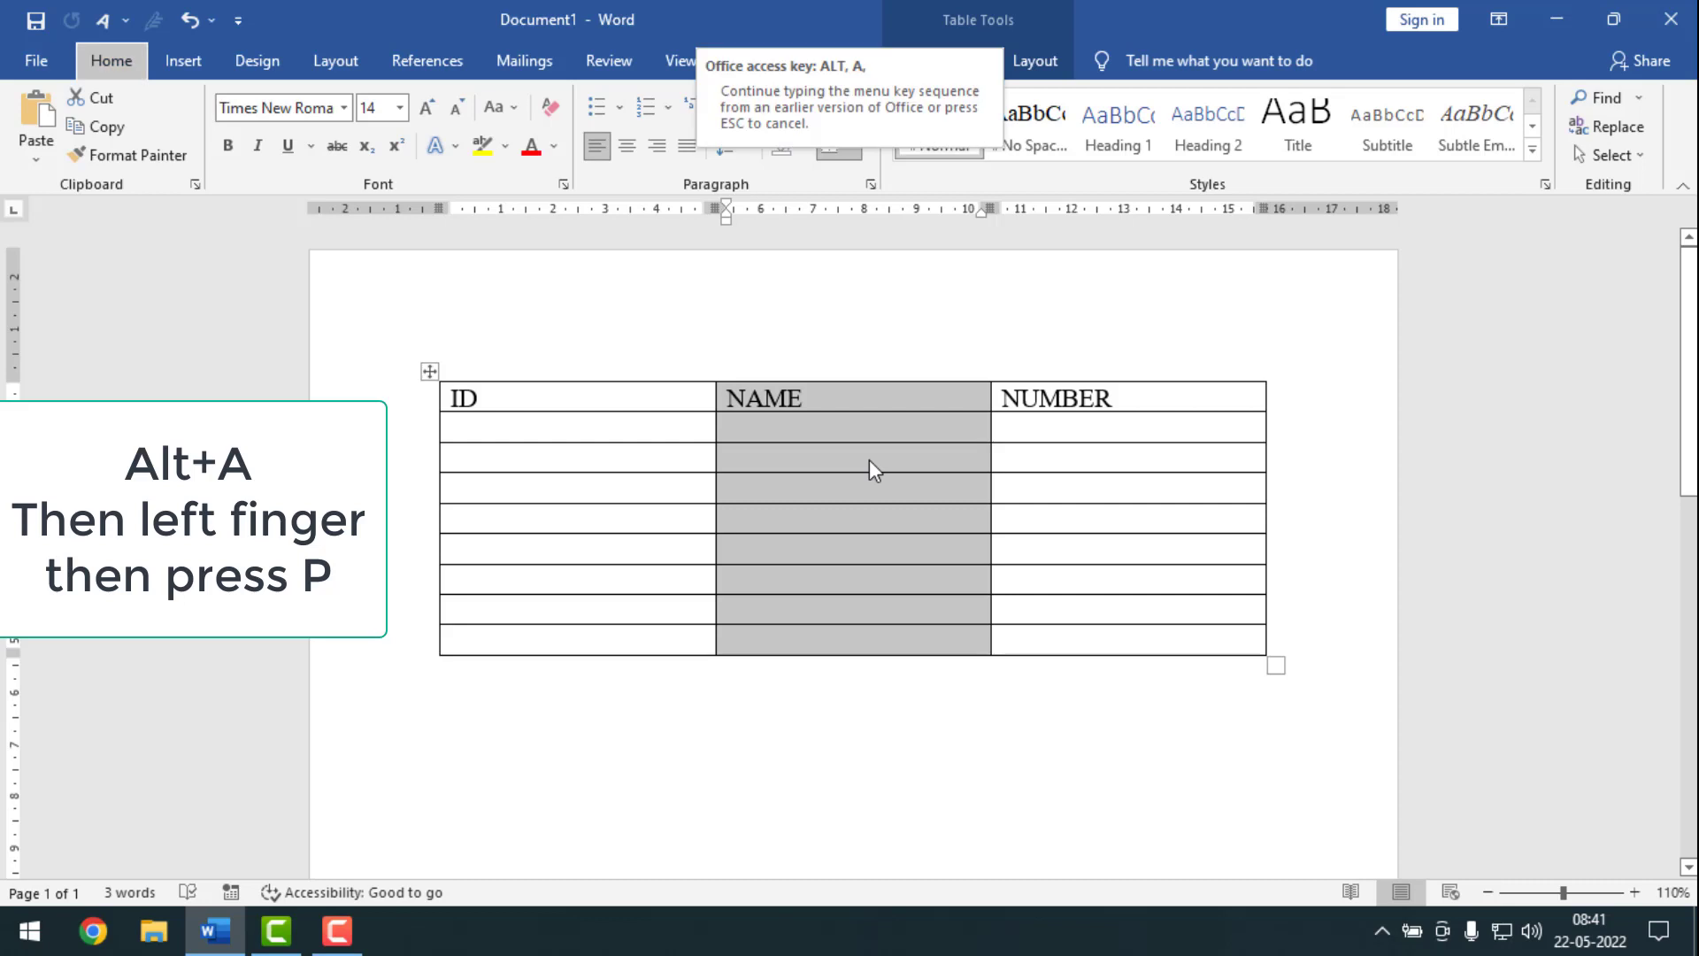
pyautogui.press('p')
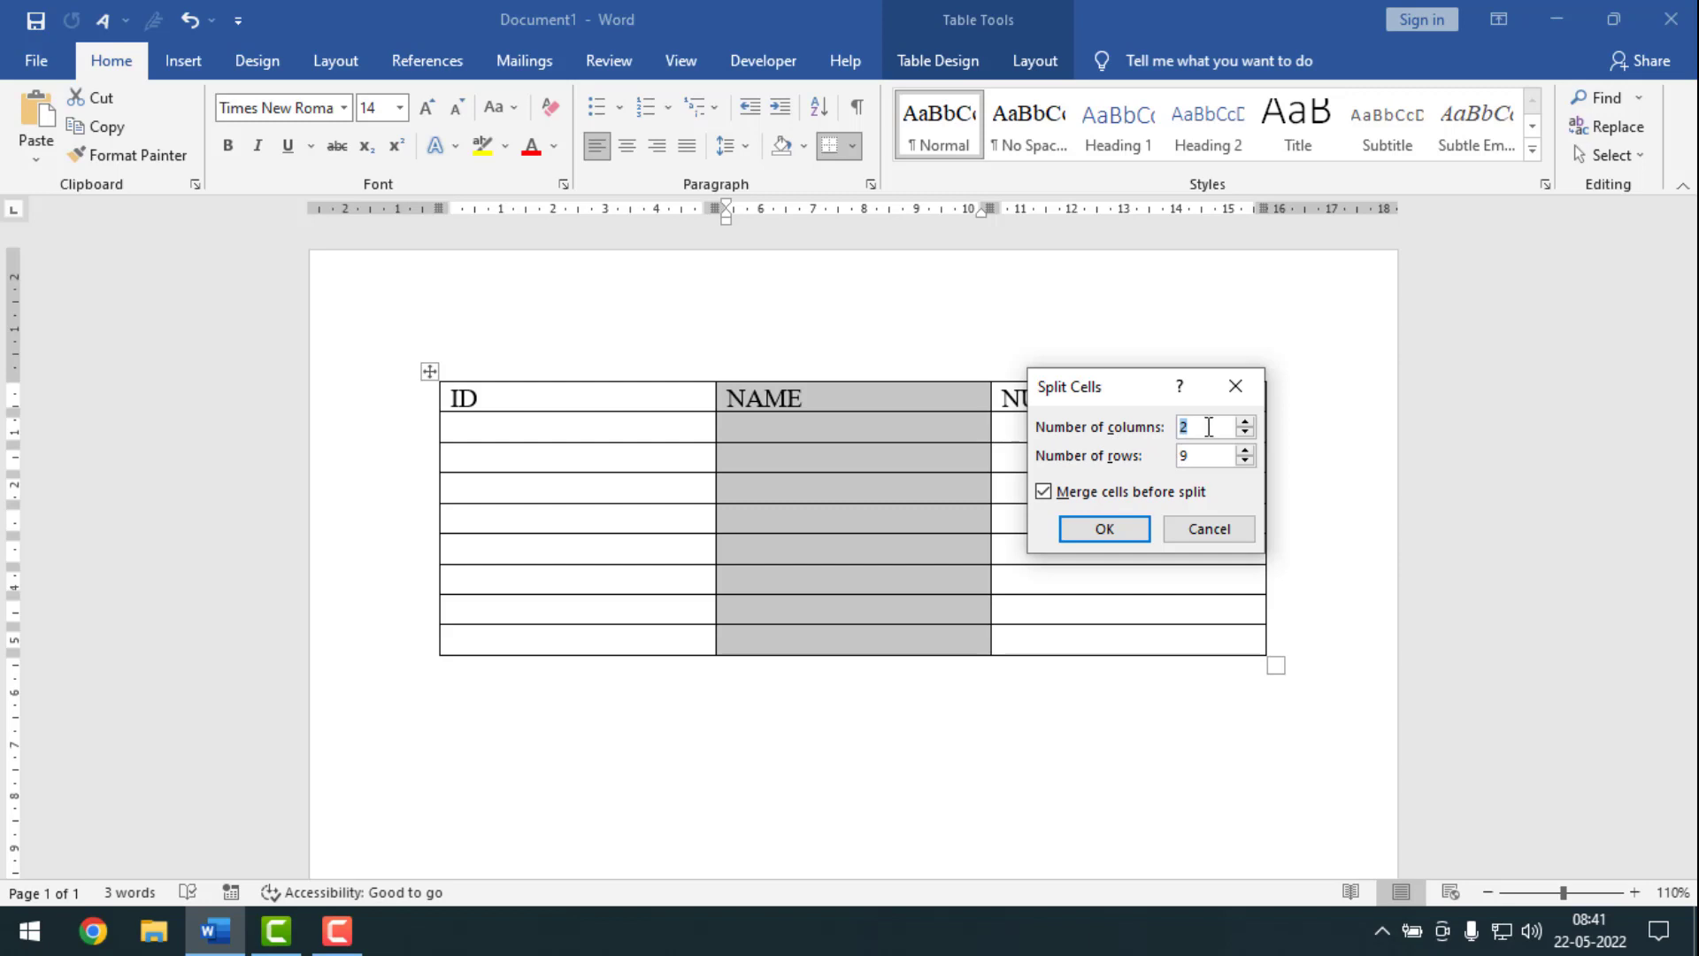
pyautogui.click(1245, 421)
pyautogui.write('4')
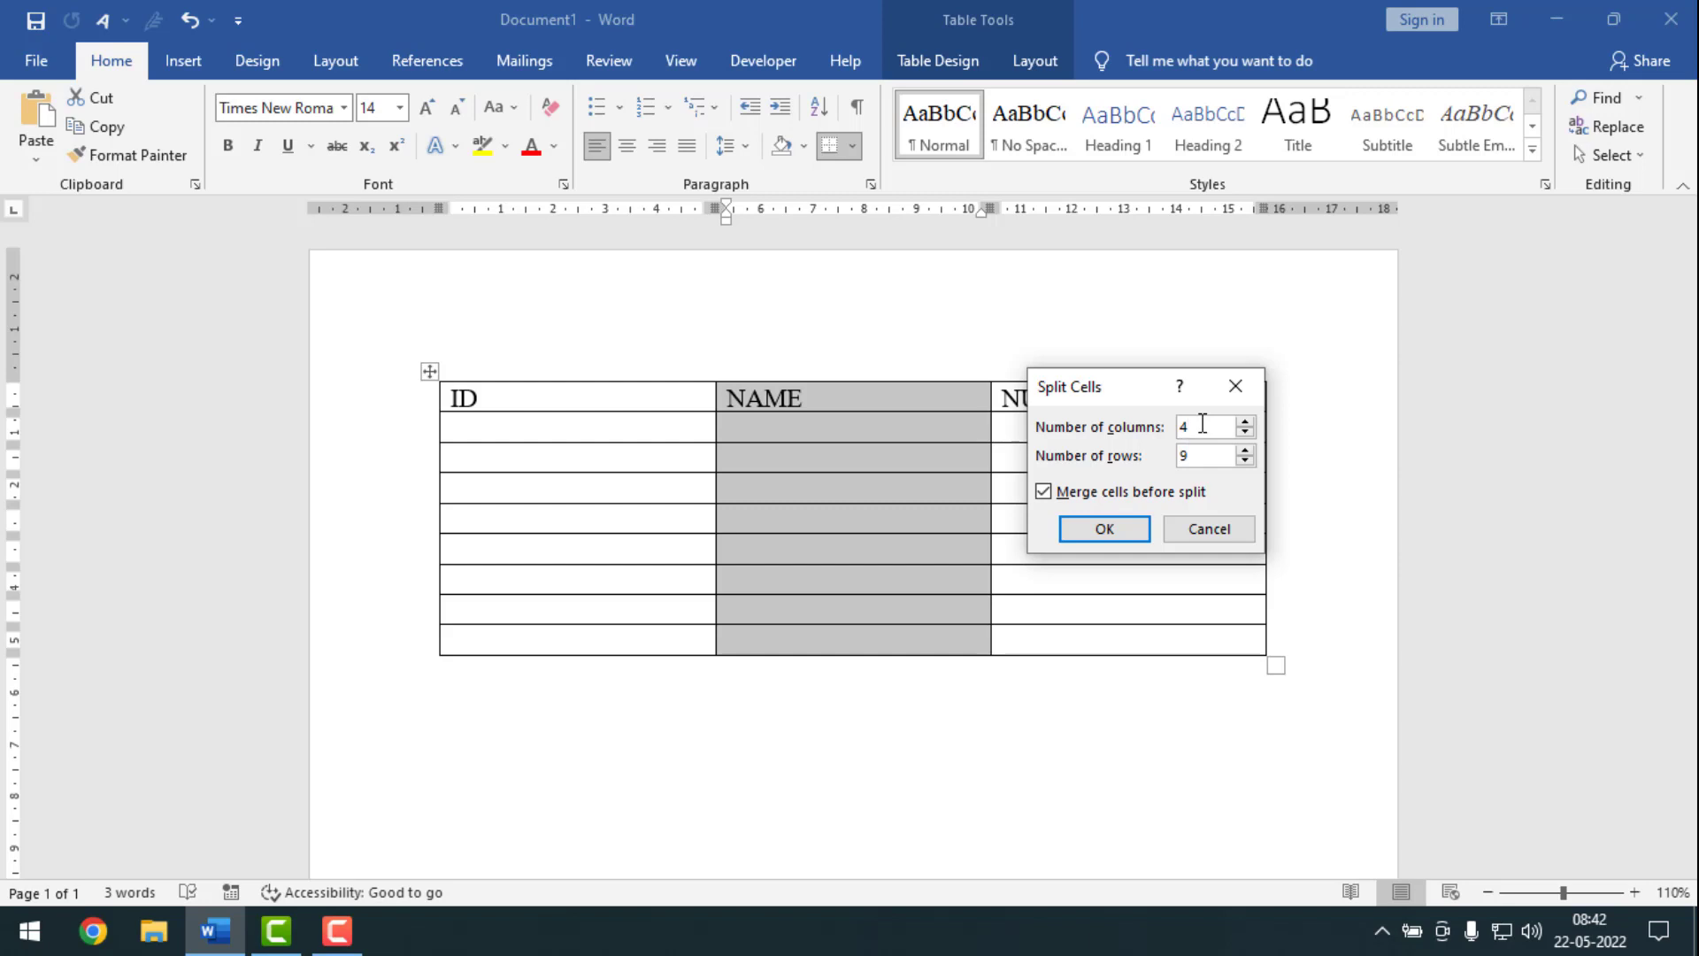
pyautogui.click(1102, 530)
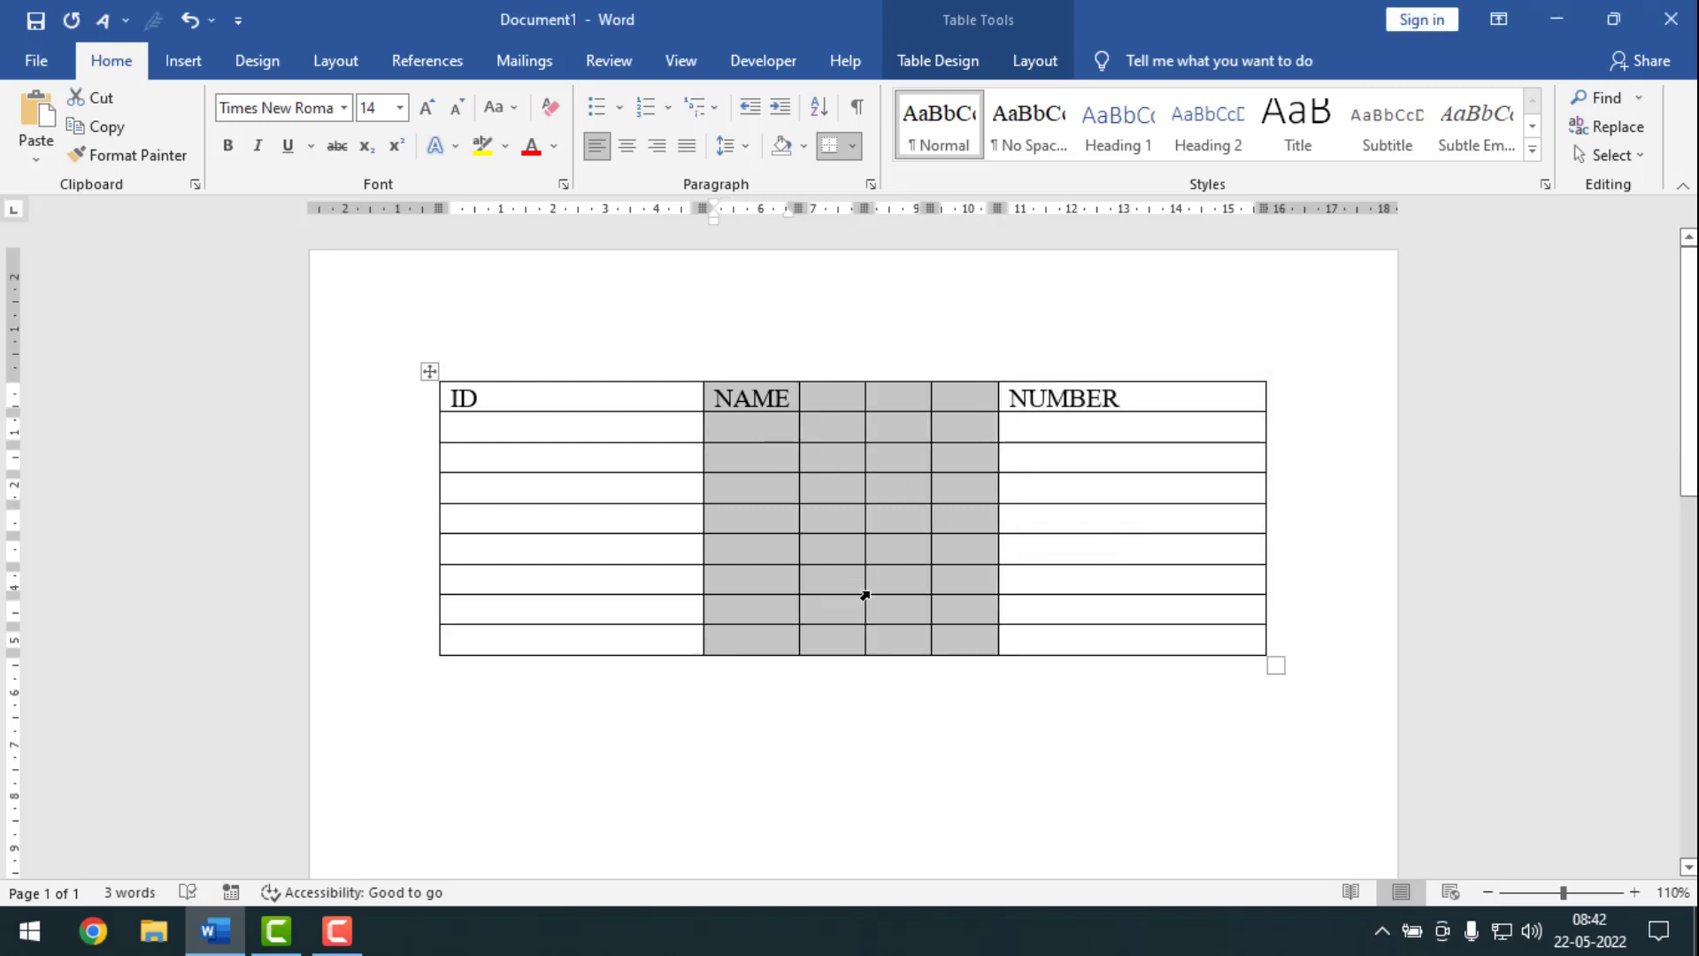
pyautogui.moveTo(932, 491)
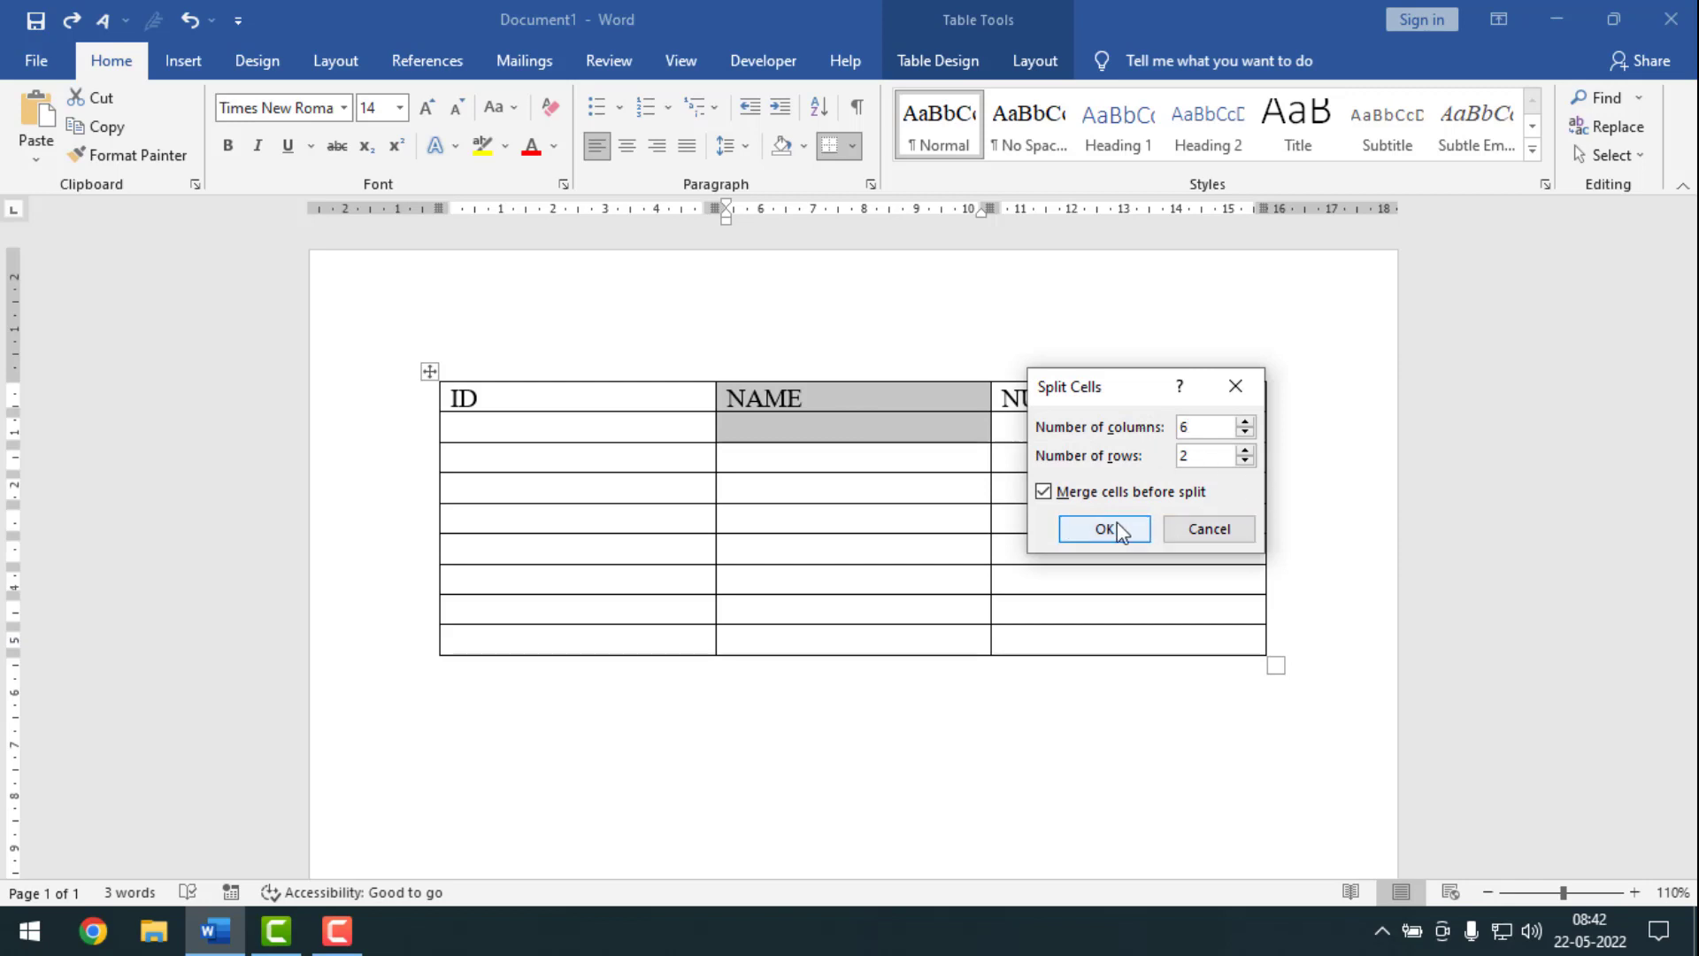
# - Confirm Split Cells to divide the top two NAME cells into six columns
pyautogui.click(1102, 530)
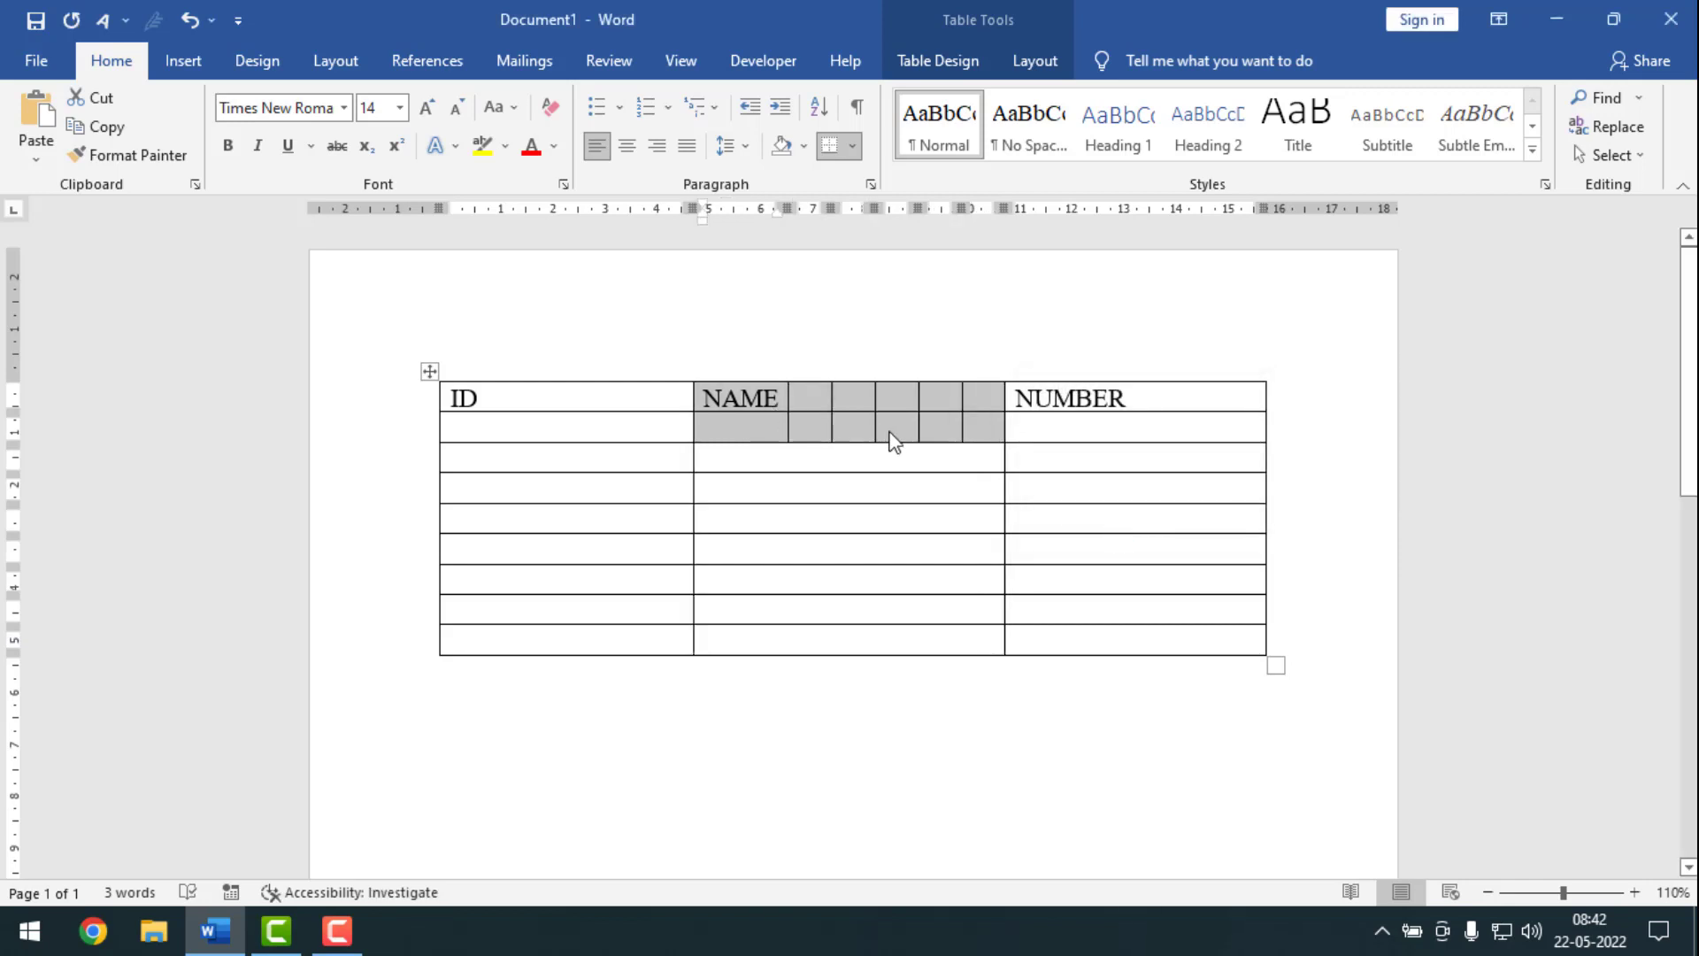